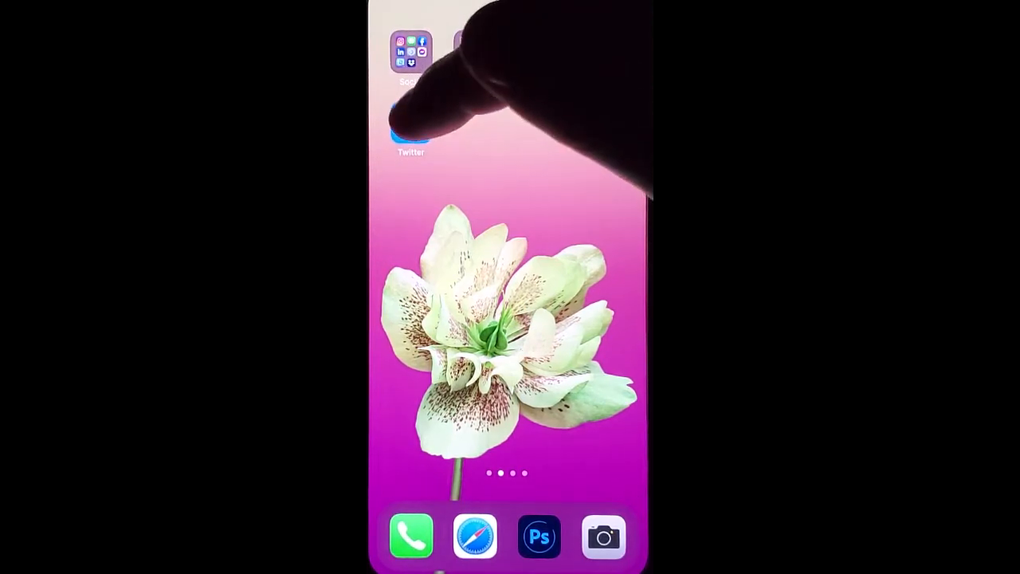
- Draft a poll asking 'Do you prefer' with options Sunrises and Sunsets, length 1 day
click(406, 130)
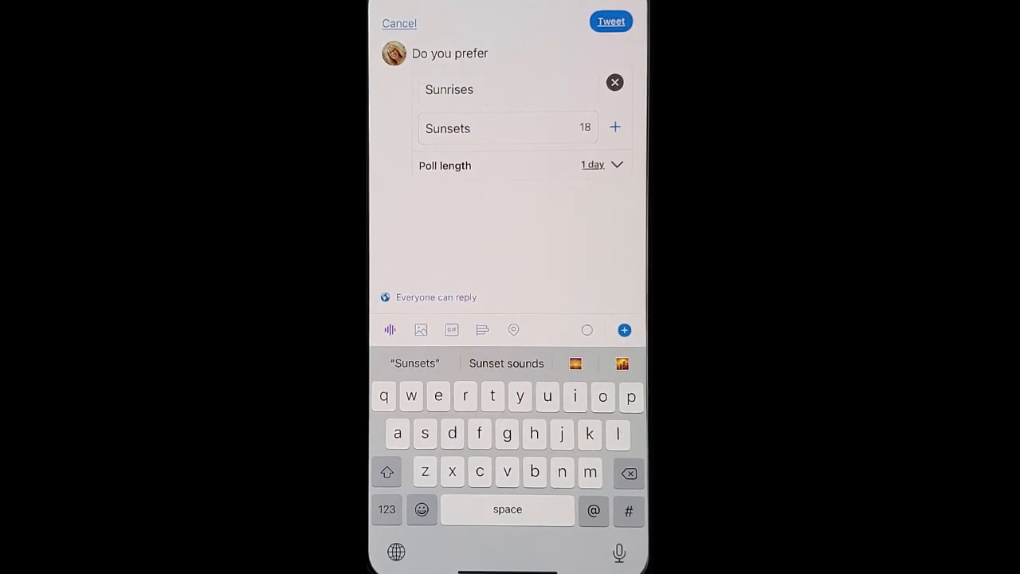
click(506, 127)
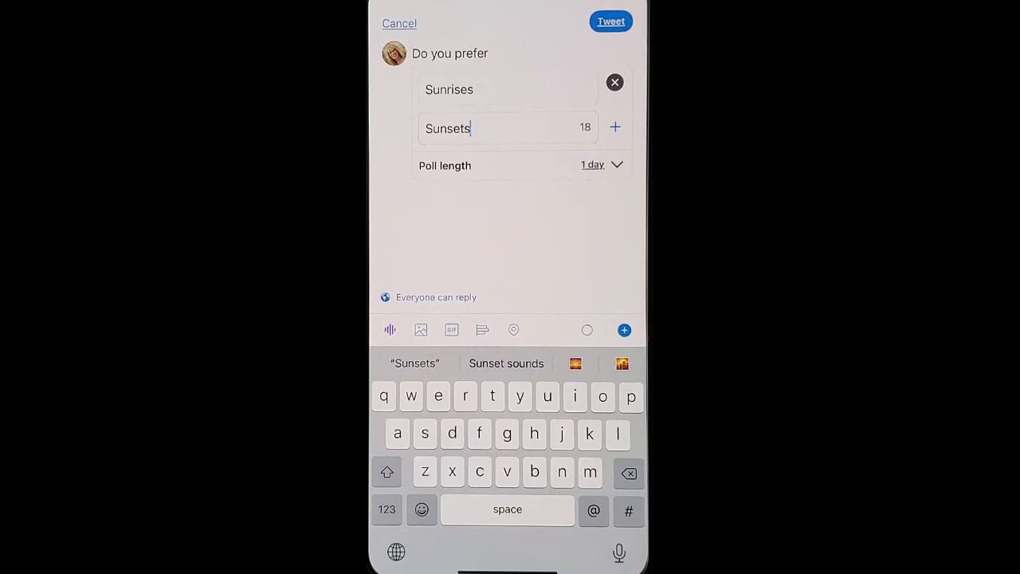